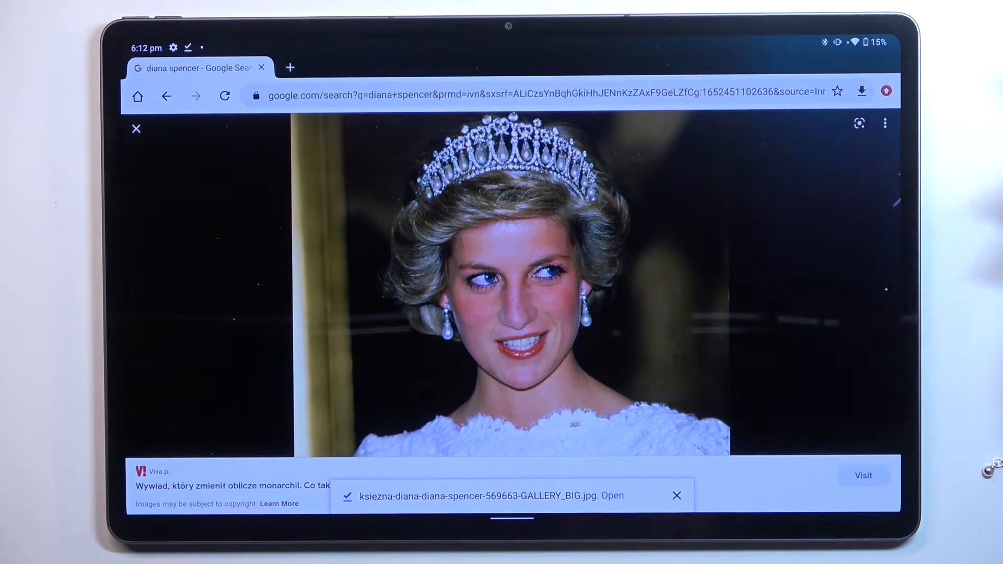
- Go to the History page from Chrome's three-dot menu, listing today's Diana Spencer searches
left_click(885, 124)
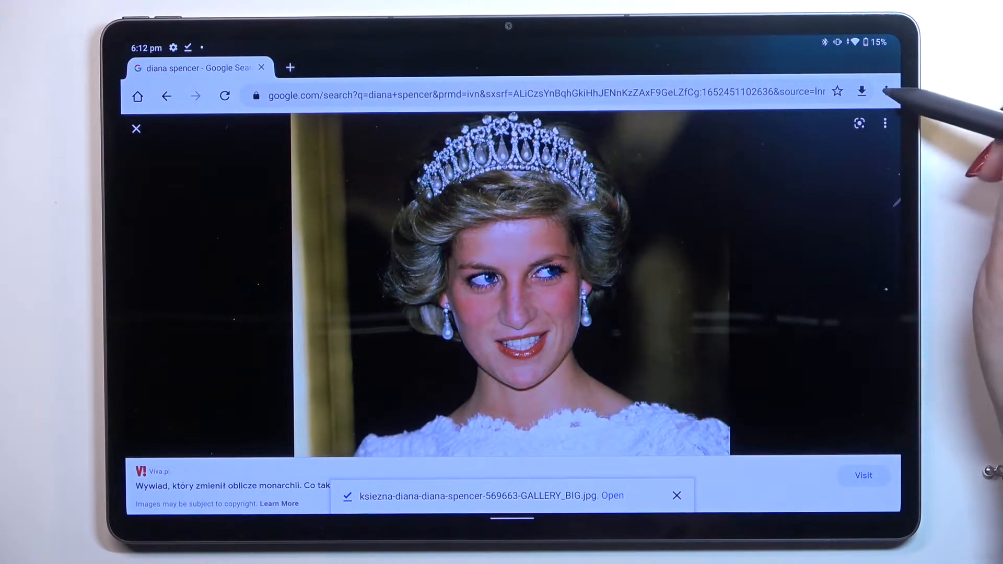
left_click(885, 94)
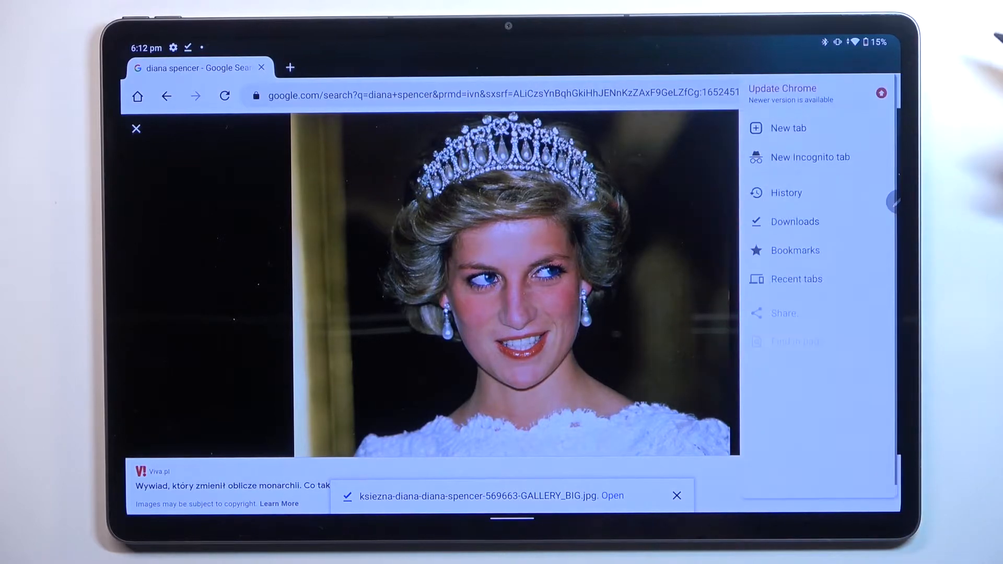
left_click(786, 192)
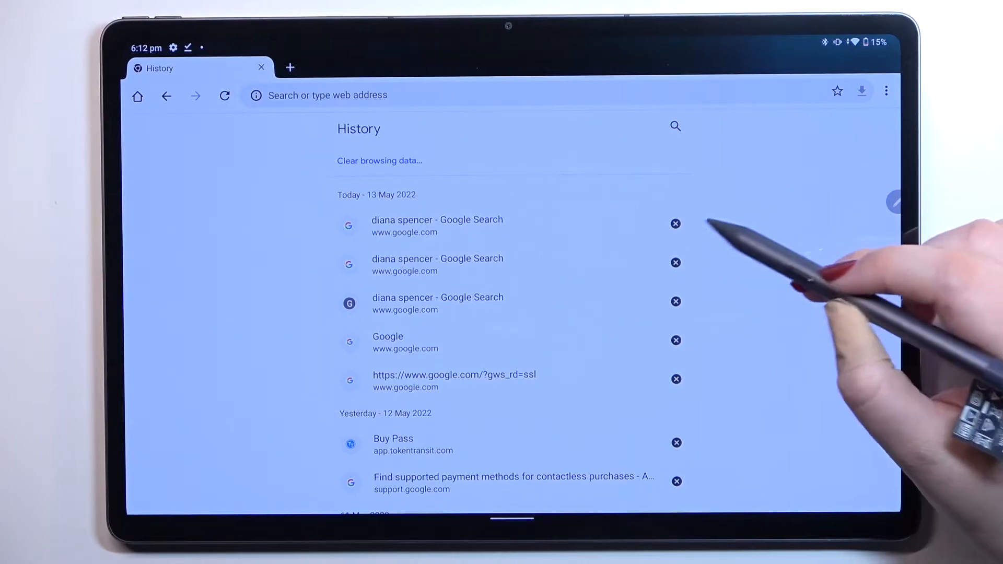
- Bring up the Clear browsing data screen from the History page
left_click(675, 262)
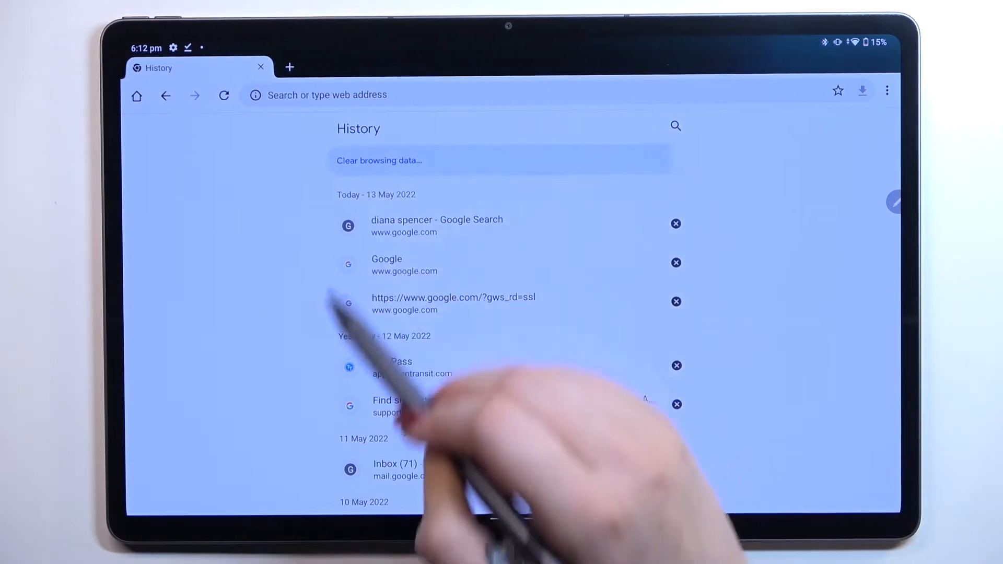
left_click(378, 160)
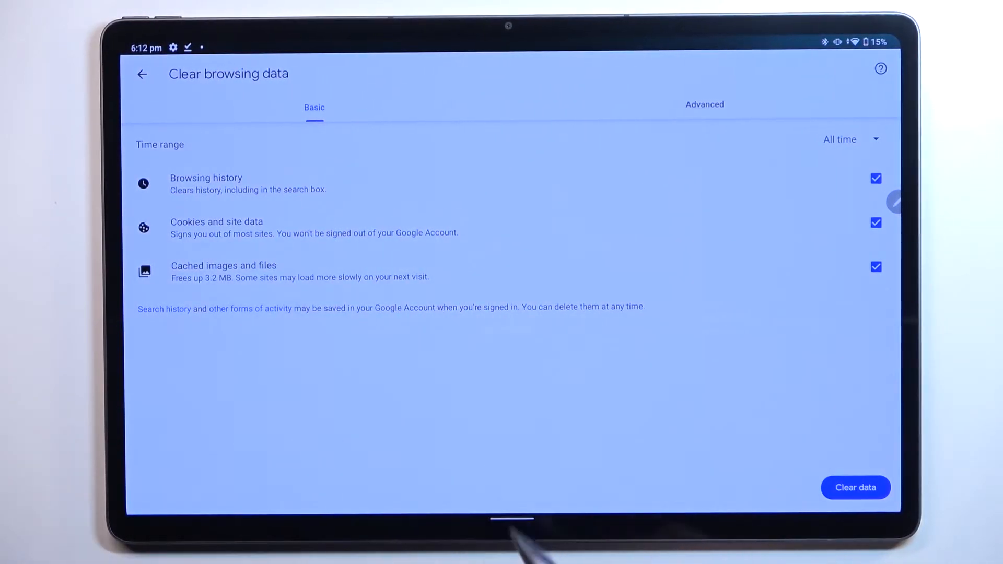
- Switch to the Advanced clearing options covering passwords, autofill and site settings
left_click(704, 105)
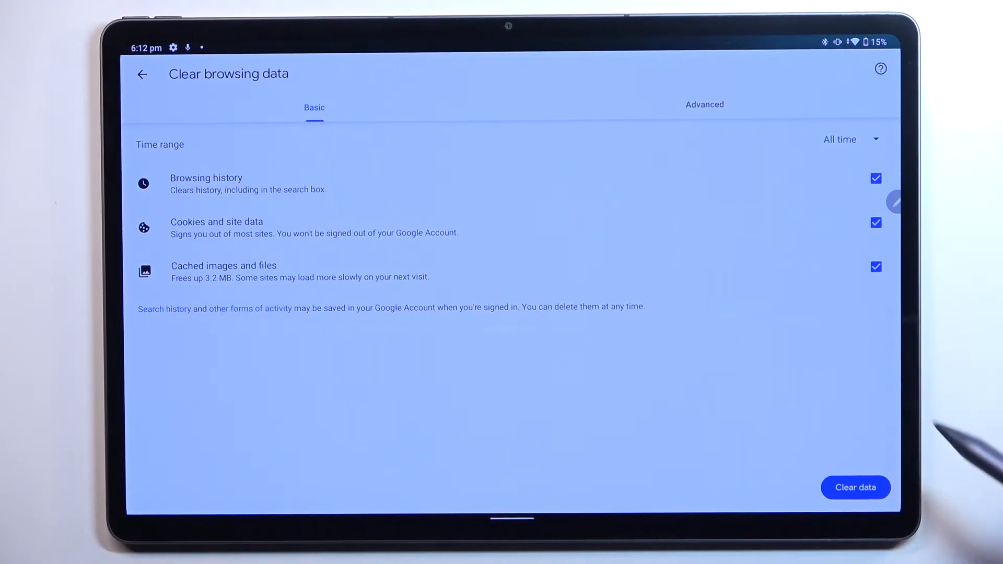
left_click(704, 105)
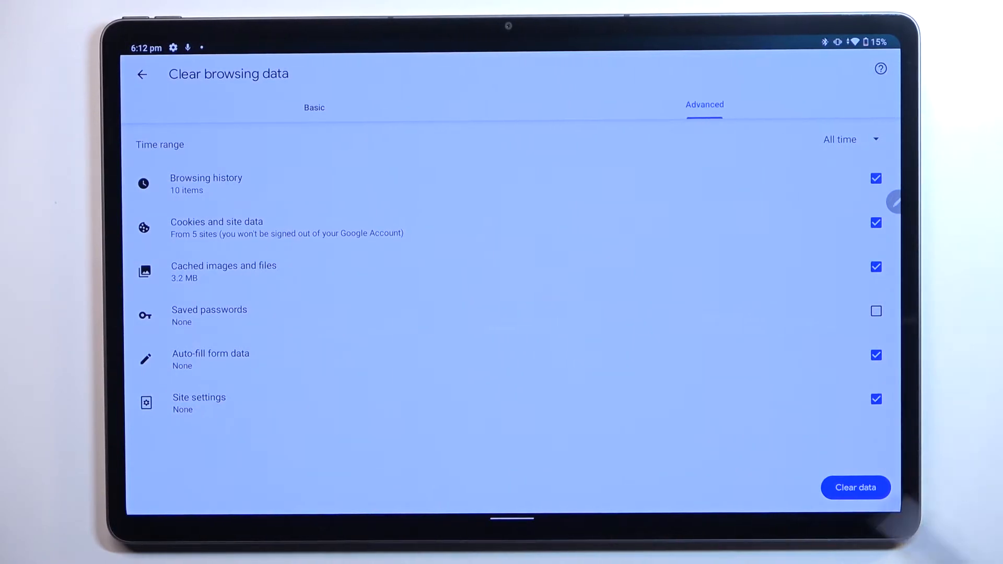
- Include saved passwords, set the time range to Last 4 weeks and start clearing
left_click(875, 311)
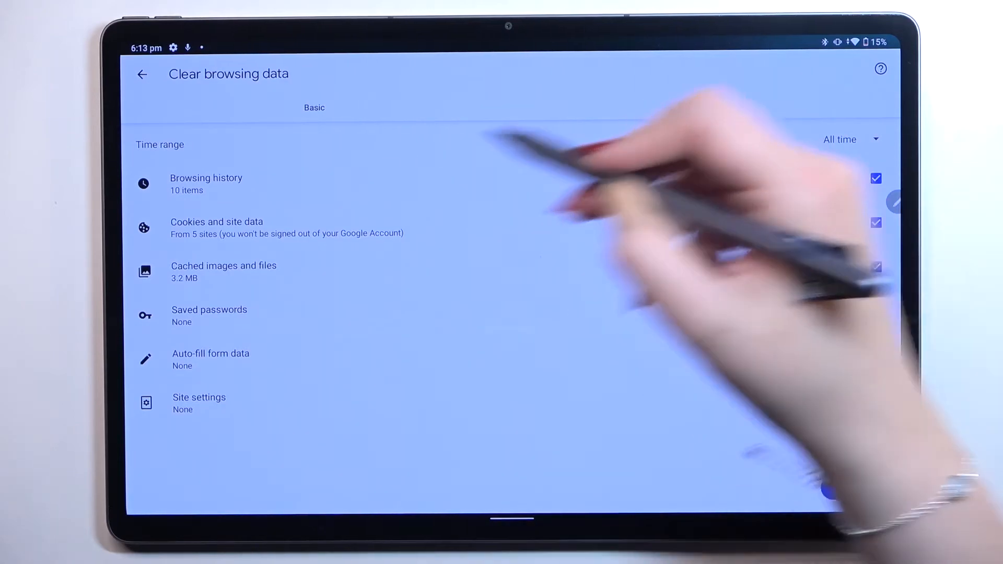
left_click(851, 139)
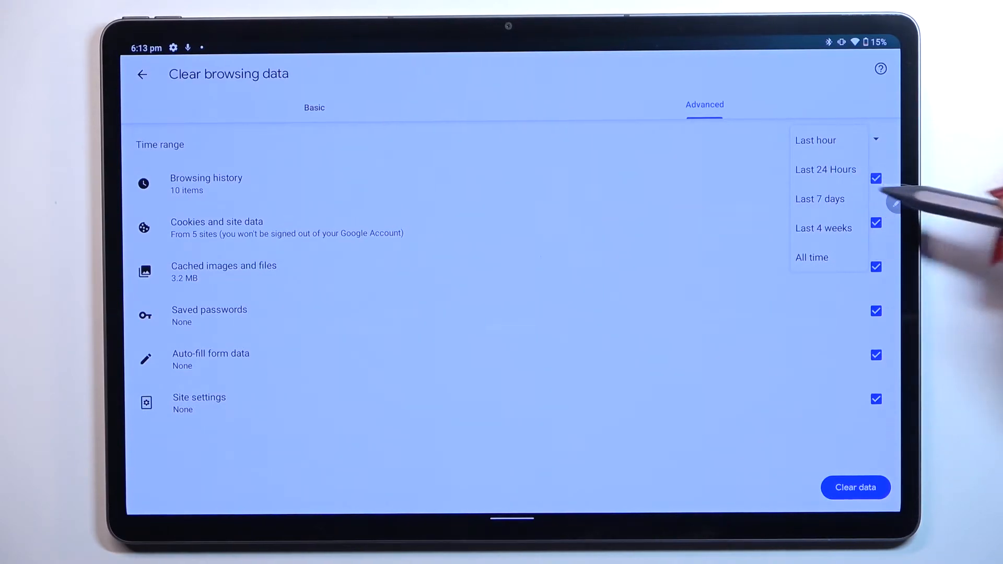
left_click(823, 228)
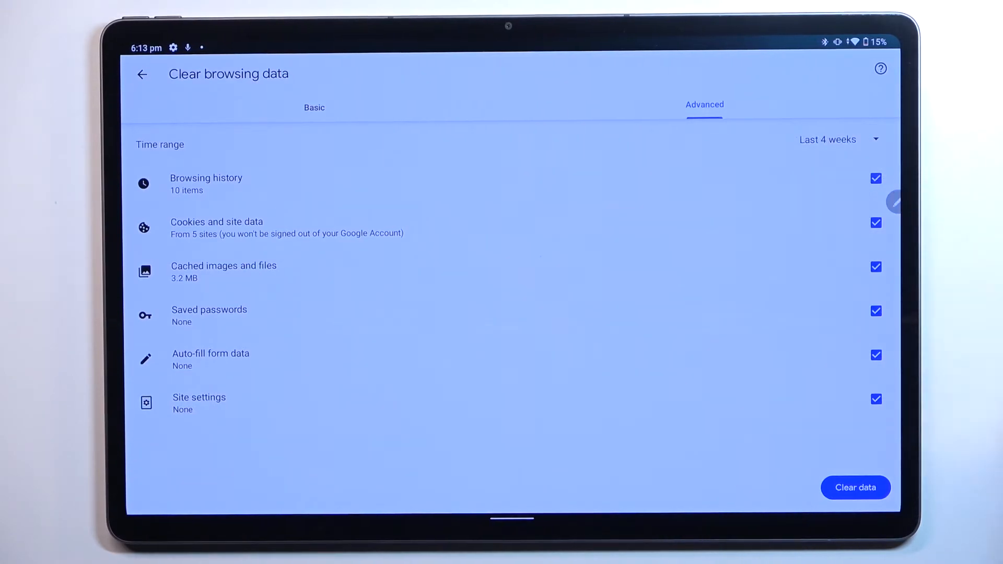
left_click(854, 488)
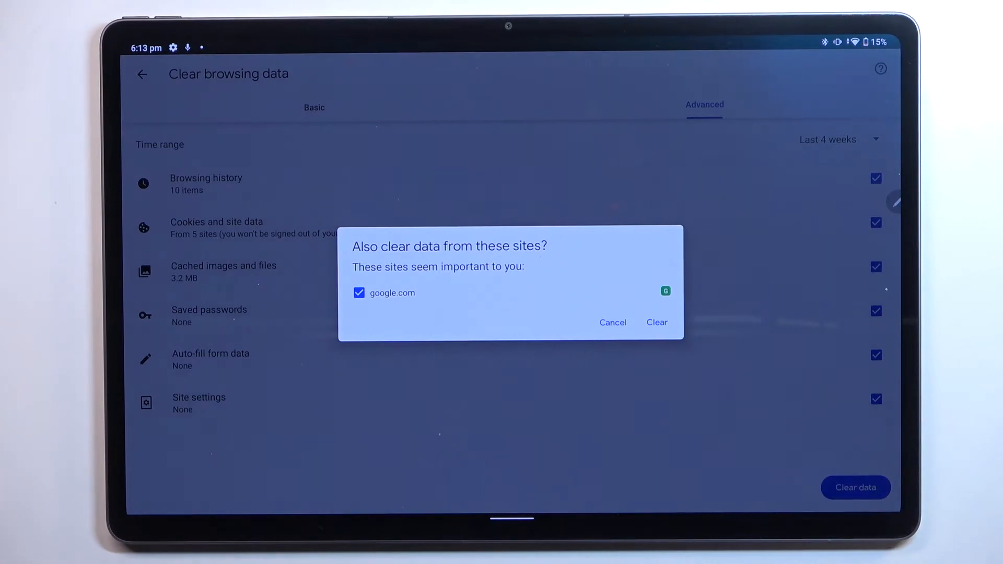
mouse_move(736, 384)
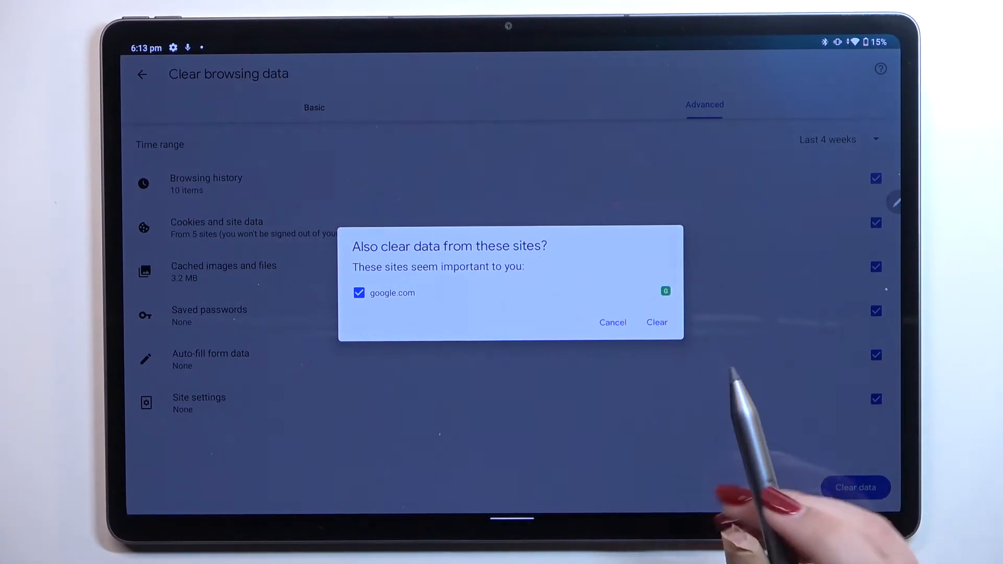
- Confirm clearing data including google.com, leaving the History page empty
left_click(657, 323)
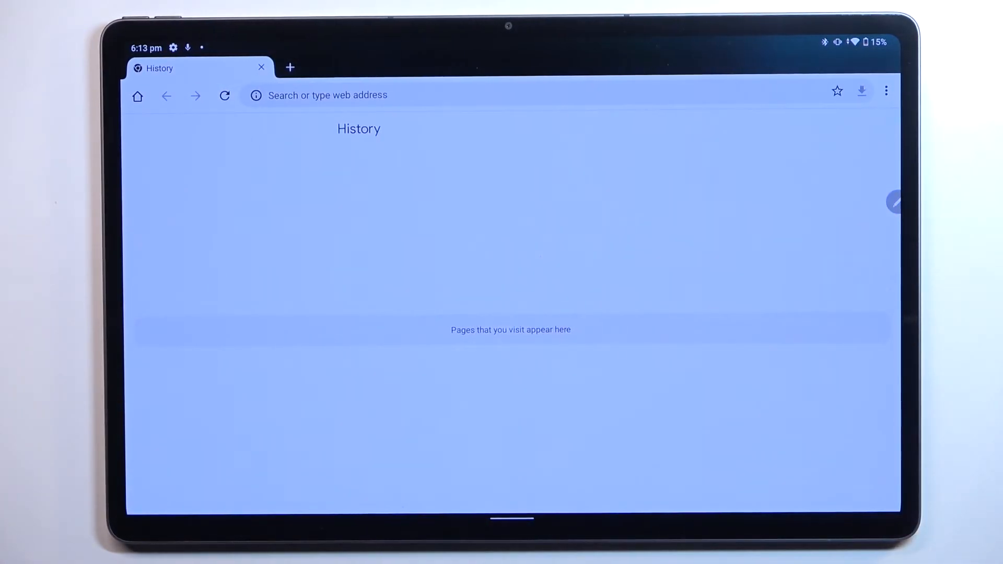